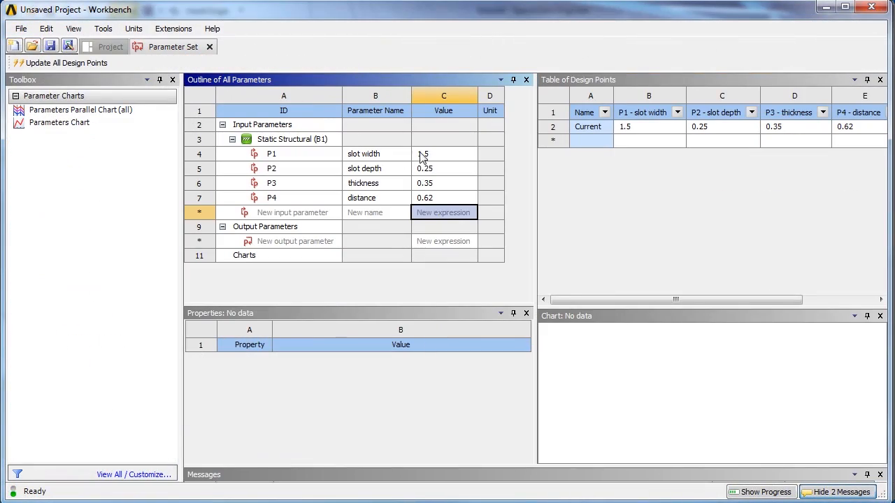
Run a Deviation check of the gm350v8 turbo Surface body against its Design Mesh
{"action": "left_click", "coordinate": [443, 183]}
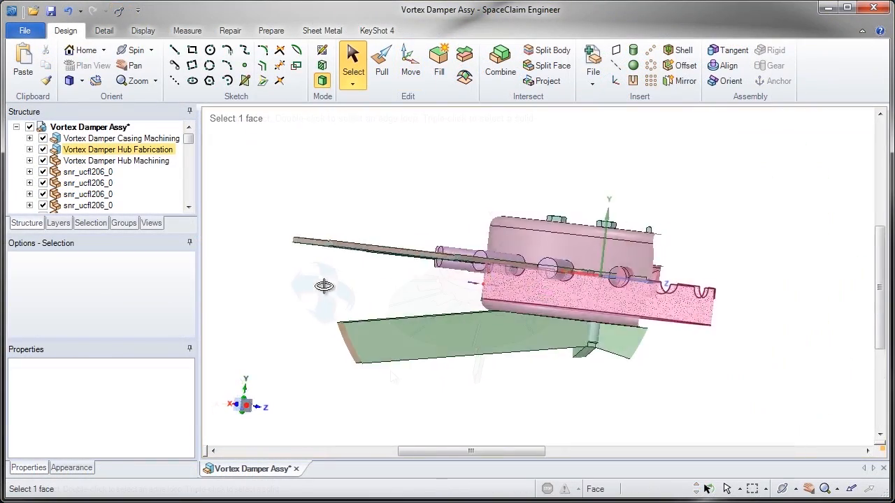
{"action": "left_click", "coordinate": [381, 63]}
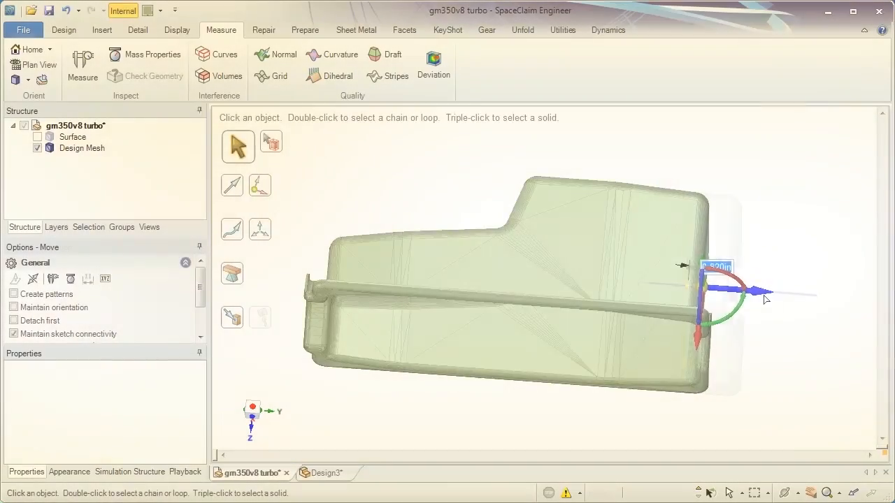
{"action": "left_click", "coordinate": [434, 63]}
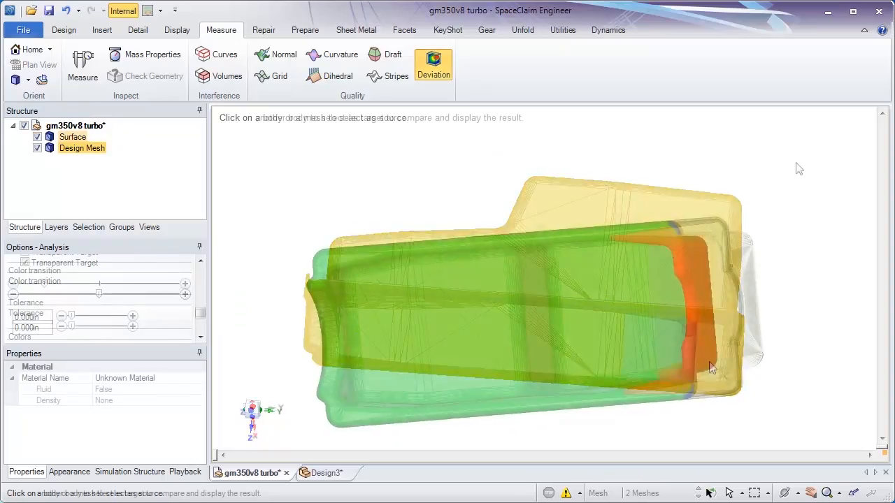